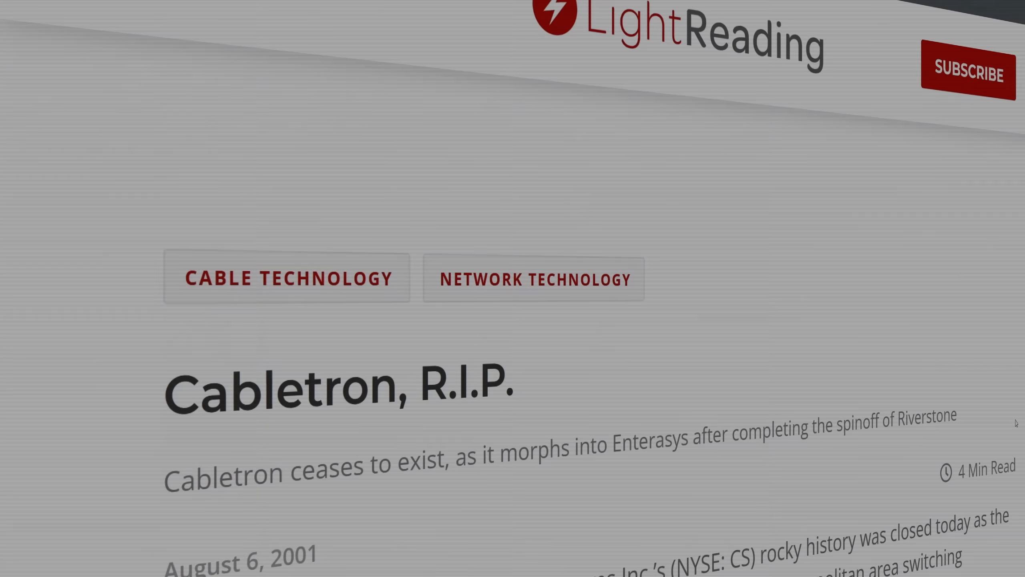
Answer the hub console's 'Enter Password:' prompt in Minicom with the password
scroll("down", 3)
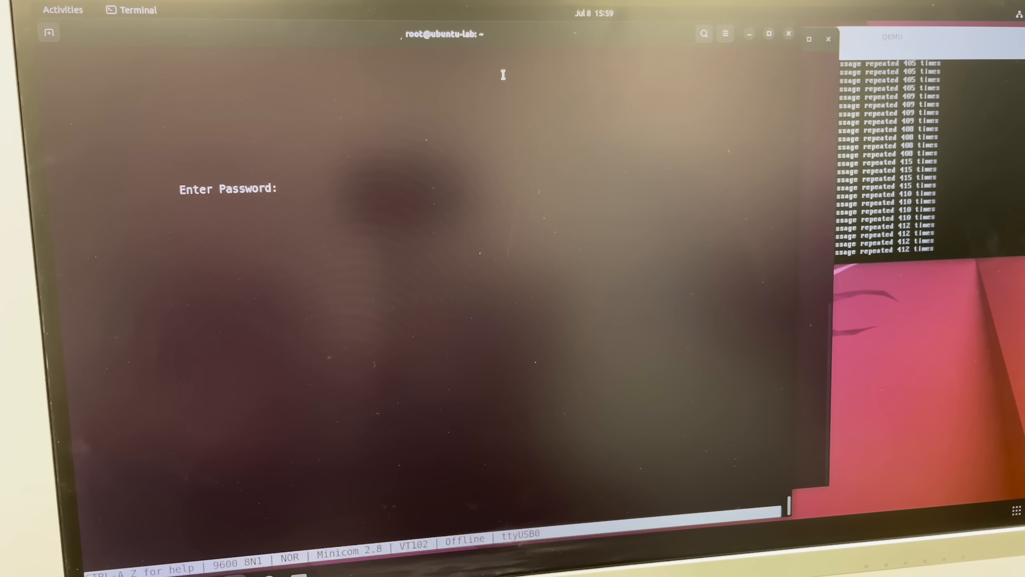
type("**")
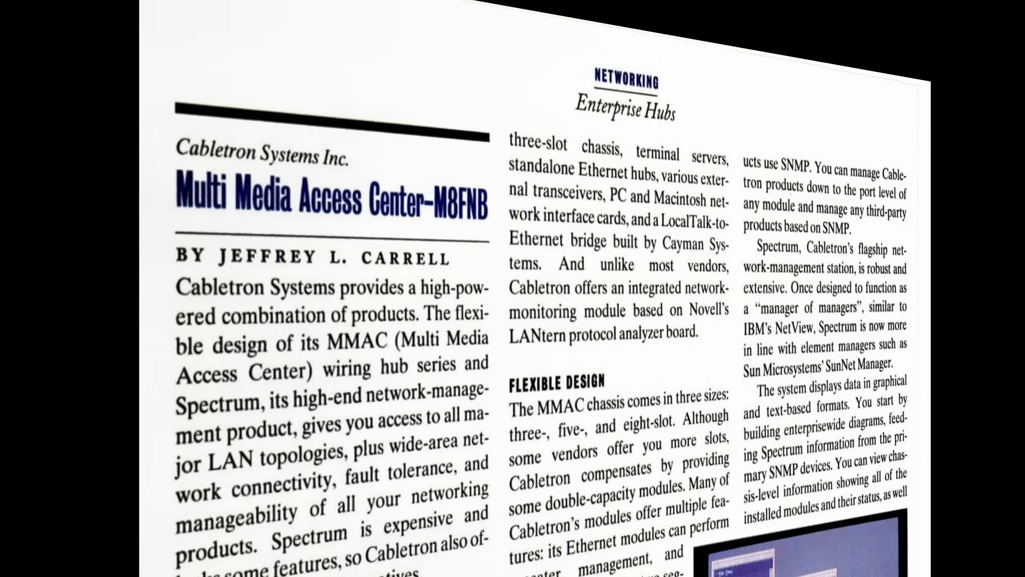
scroll("down", 3)
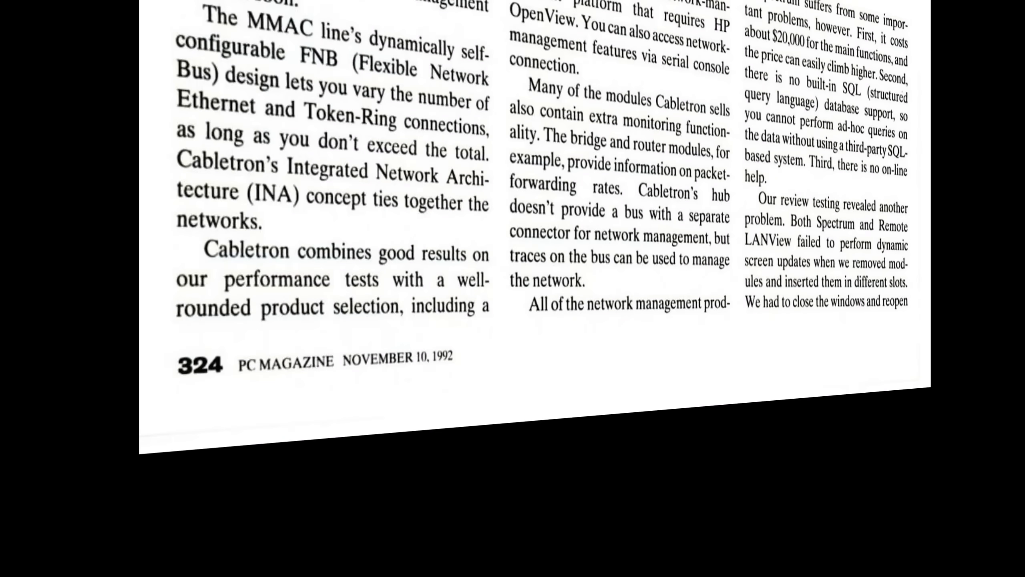
scroll("down", 3)
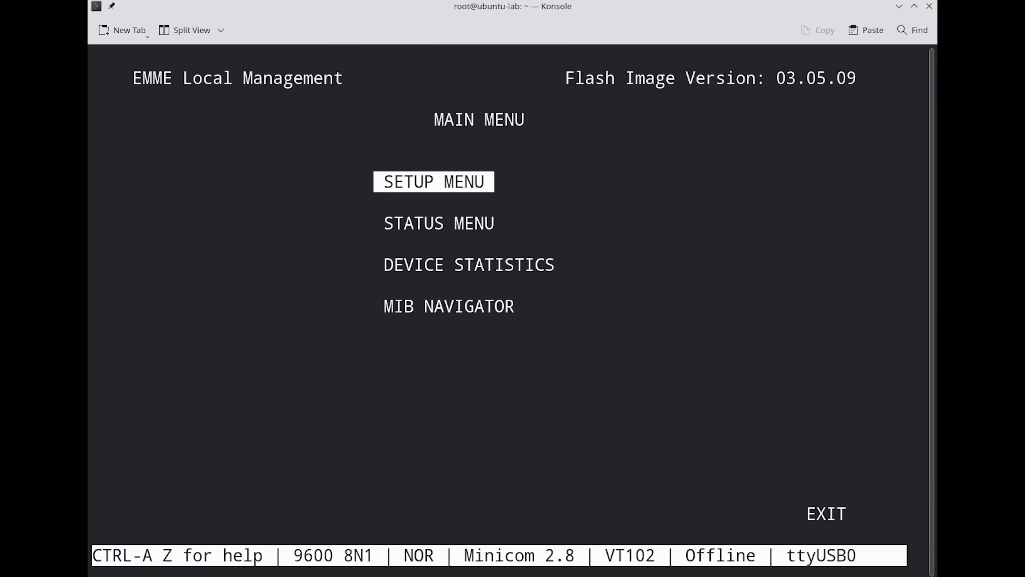
Move through the EMME main menu entries and enter the hub's SETUP MENU
key("Down")
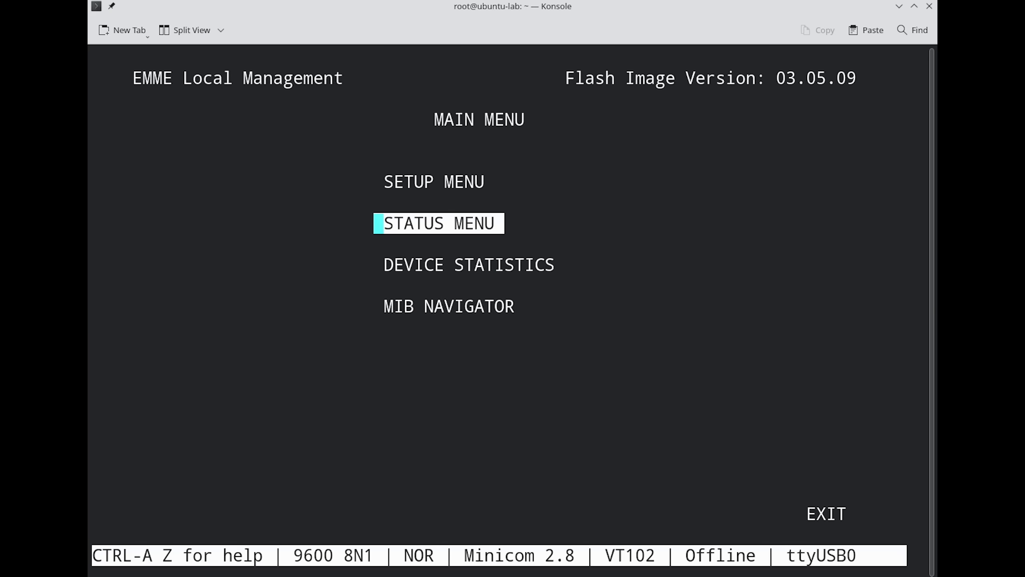
key("Up")
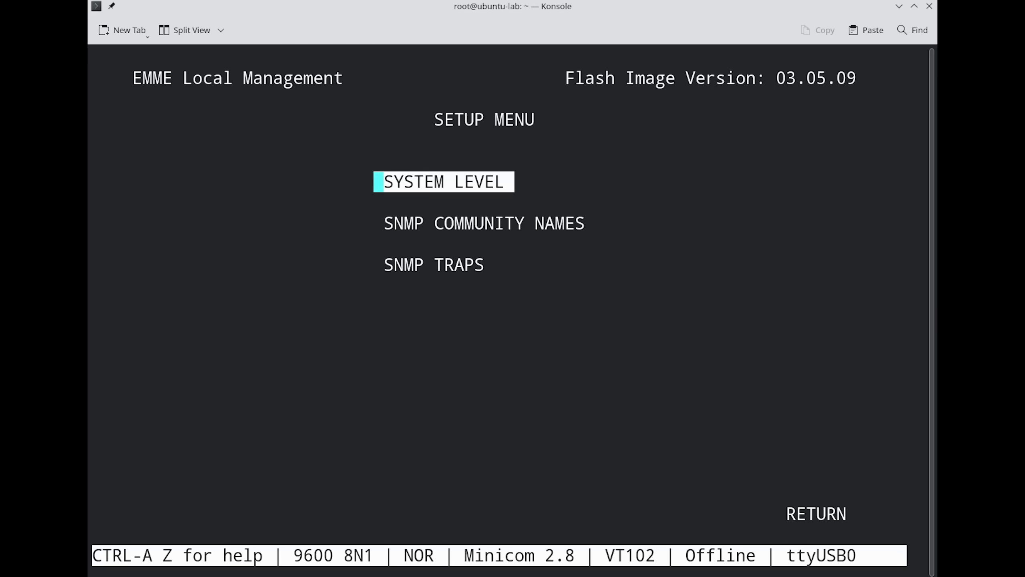
key("Down")
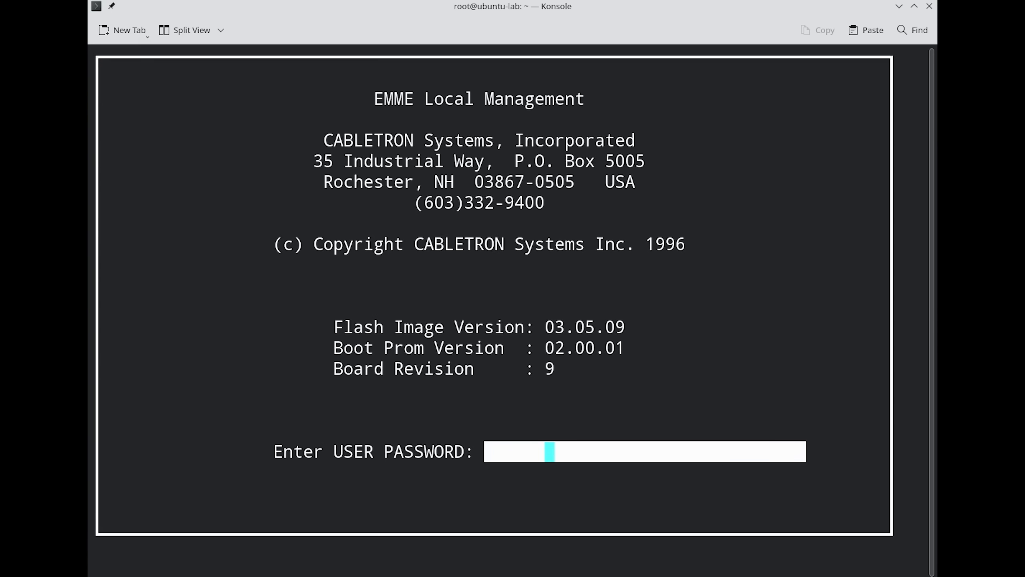
Submit the password at the EMME prompt to log in to the hub
key("Return")
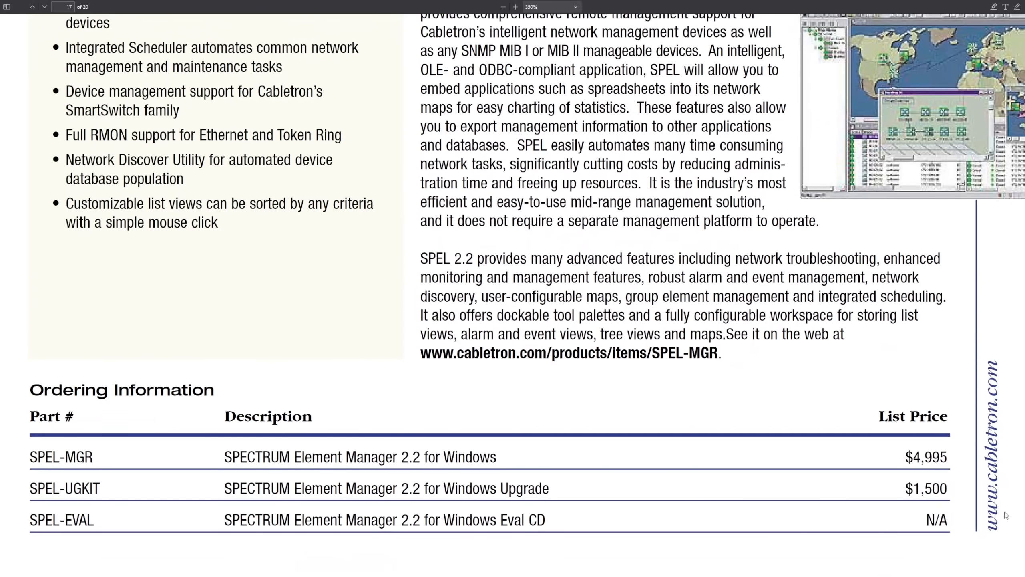
Scroll through the Broadcom DX Spectrum page before moving to the Archie Search form
double_click(925, 457)
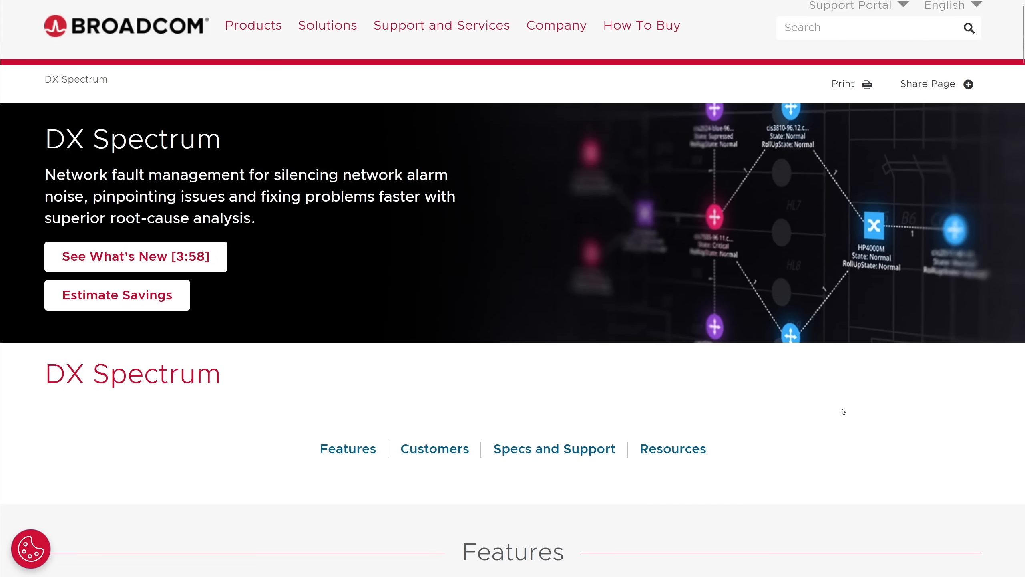
scroll("down", 3)
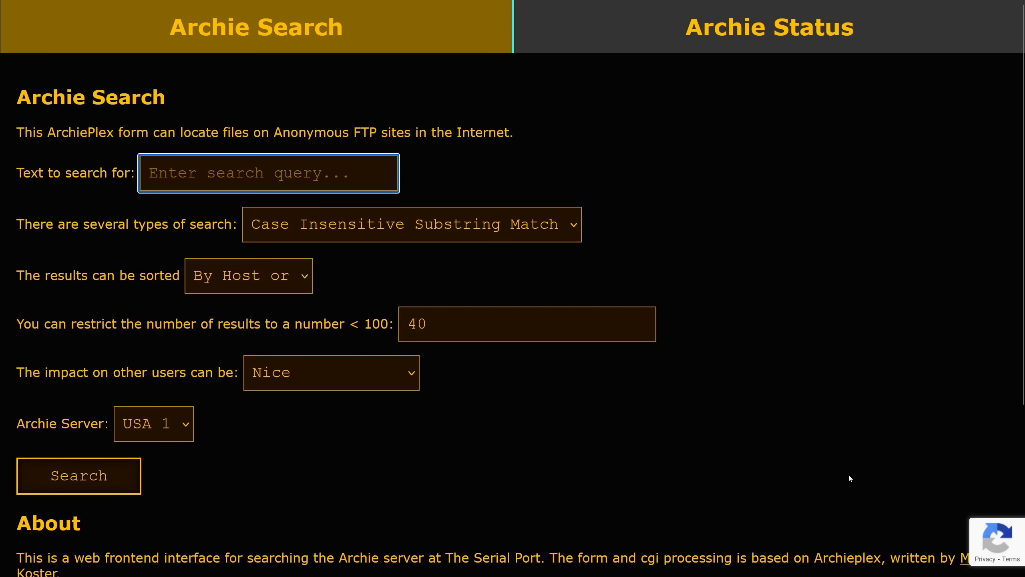
Search anonymous FTP sites in Archie for the query 'spectru'
type("spectru")
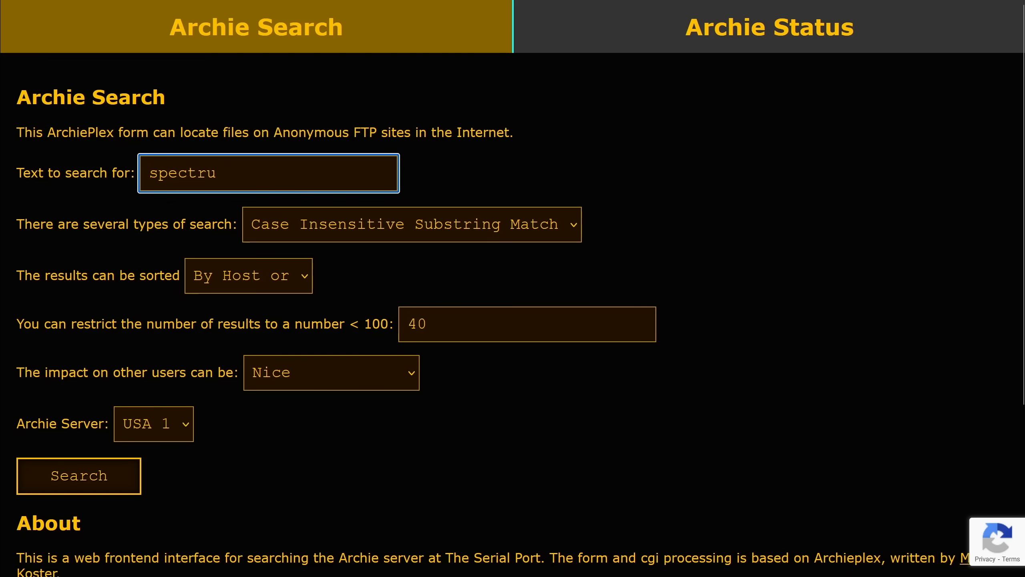
left_click(78, 475)
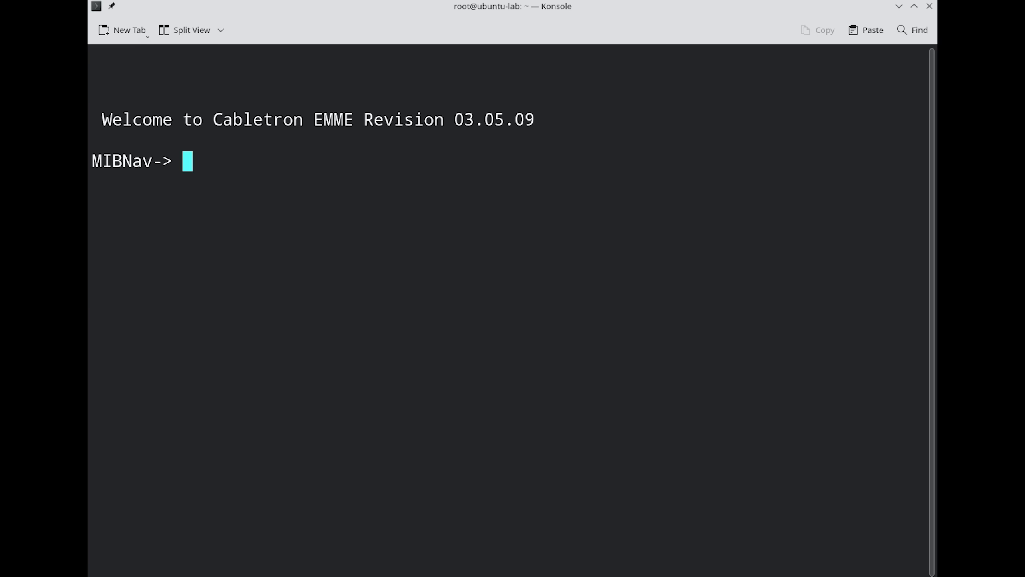
Ask the hub's MIBNav prompt for its command help
type("help")
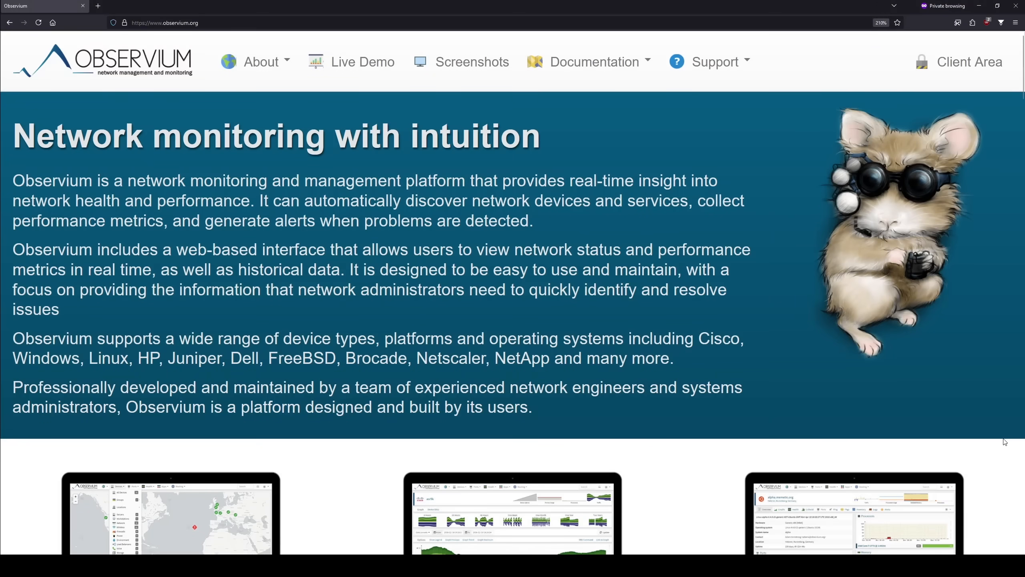
Scroll down the observium.org home page through its feature overview
scroll("down", 3)
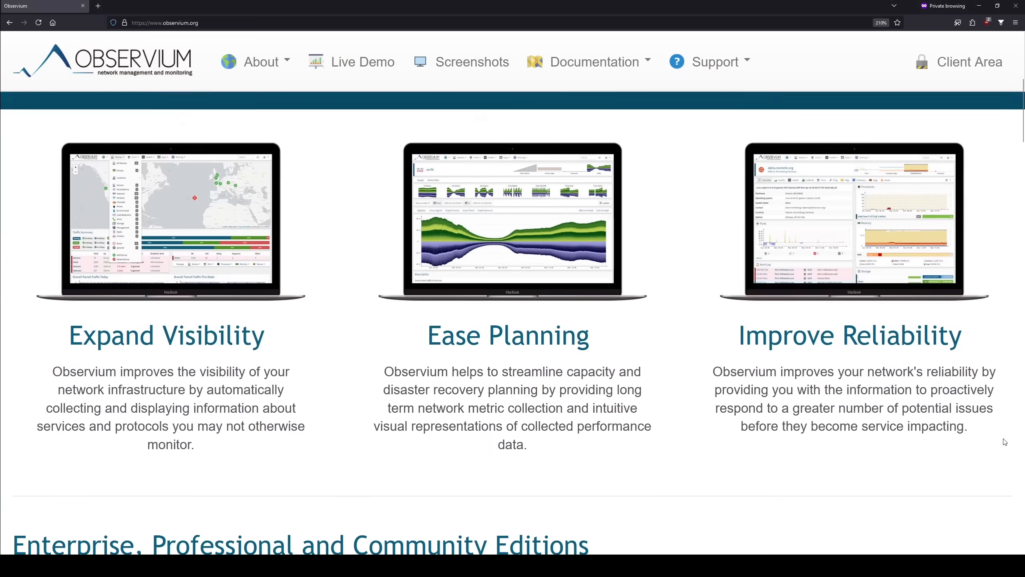
scroll("down", 3)
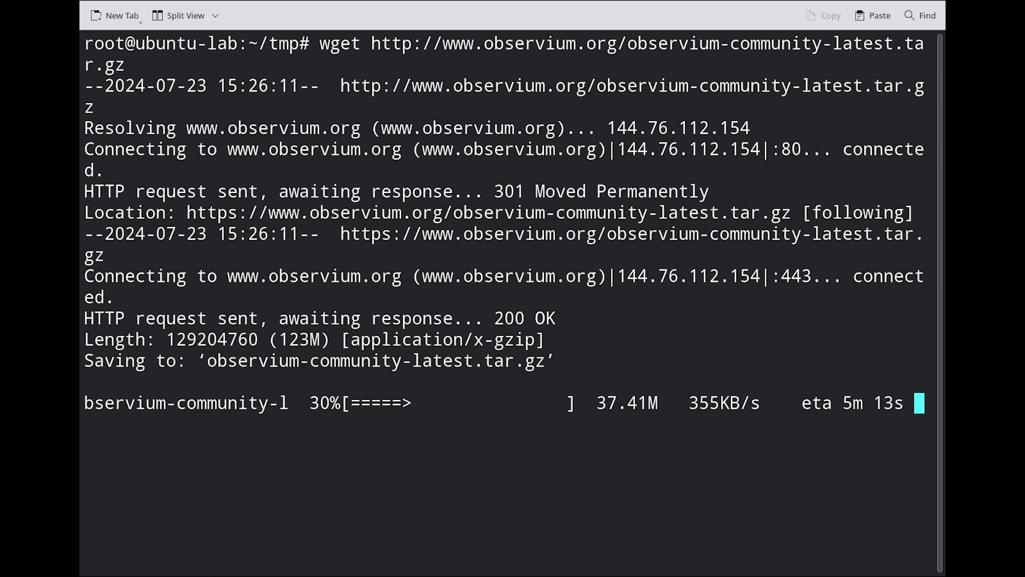
Extract observium-community-latest.tar.gz with tar xvfz in ~/tmp
type("tar xvfz")
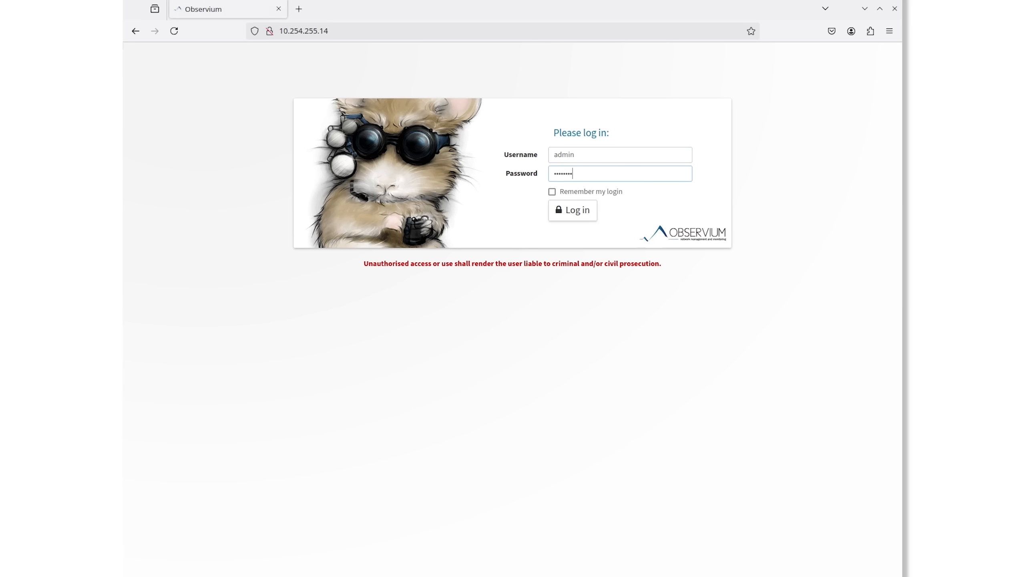
Start a new device entry from Devices > Add Device with hostname 10.254.255.90
left_click(572, 210)
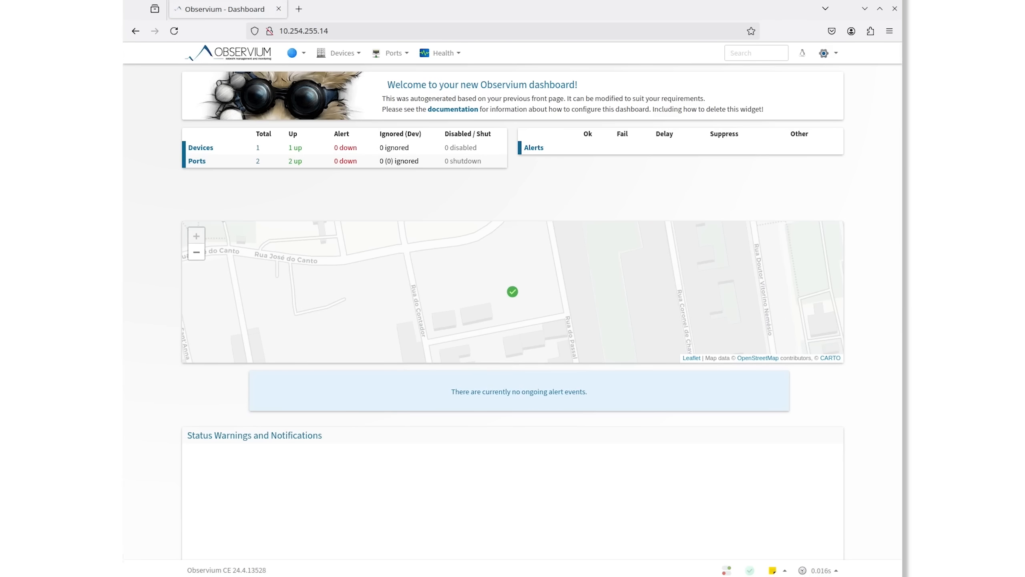
left_click(339, 53)
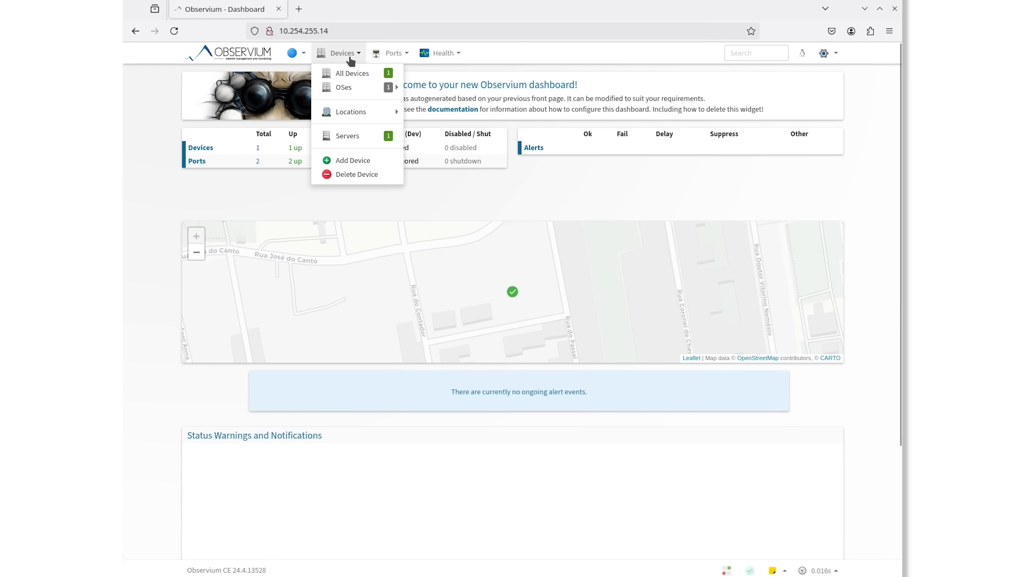
left_click(352, 160)
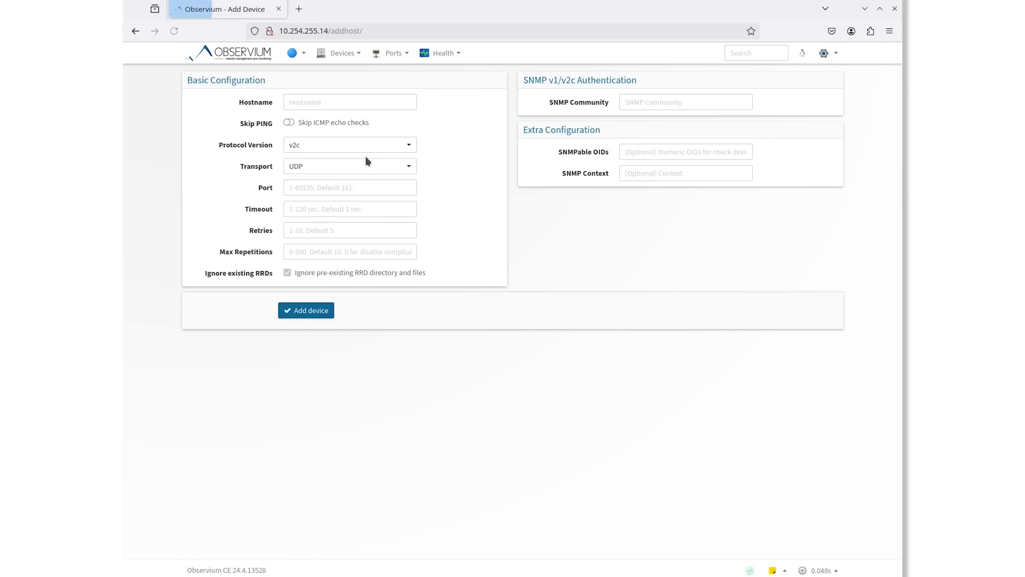
type("10.254.255.90")
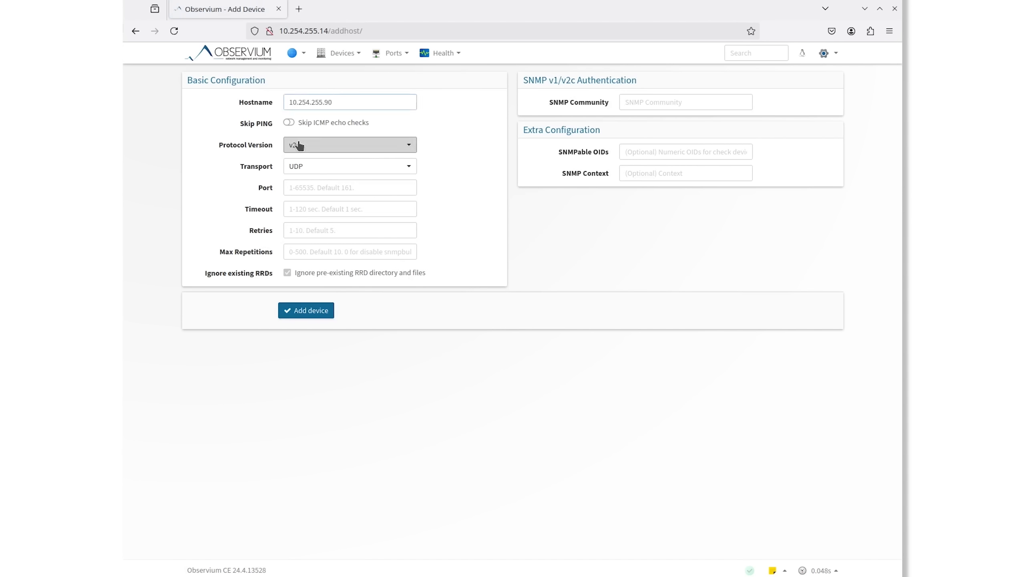
Set SNMP protocol version v1 and community 'public' for the new device
left_click(349, 144)
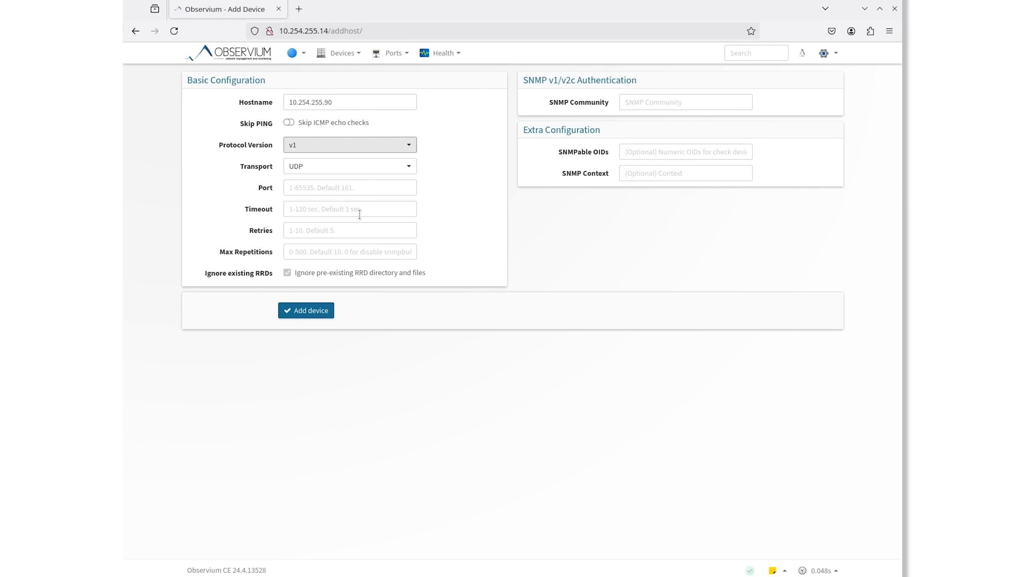
left_click(684, 102)
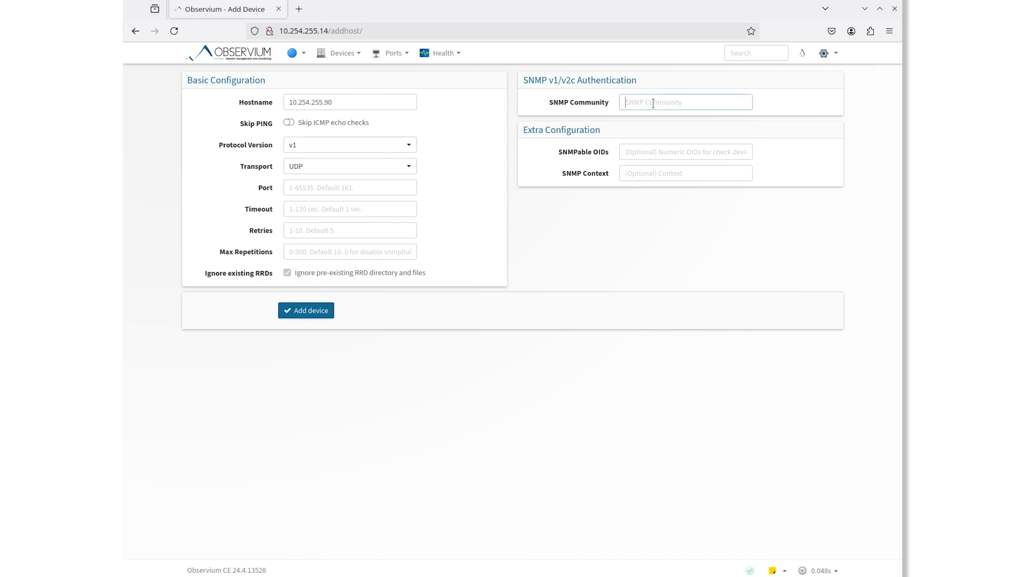
type("public")
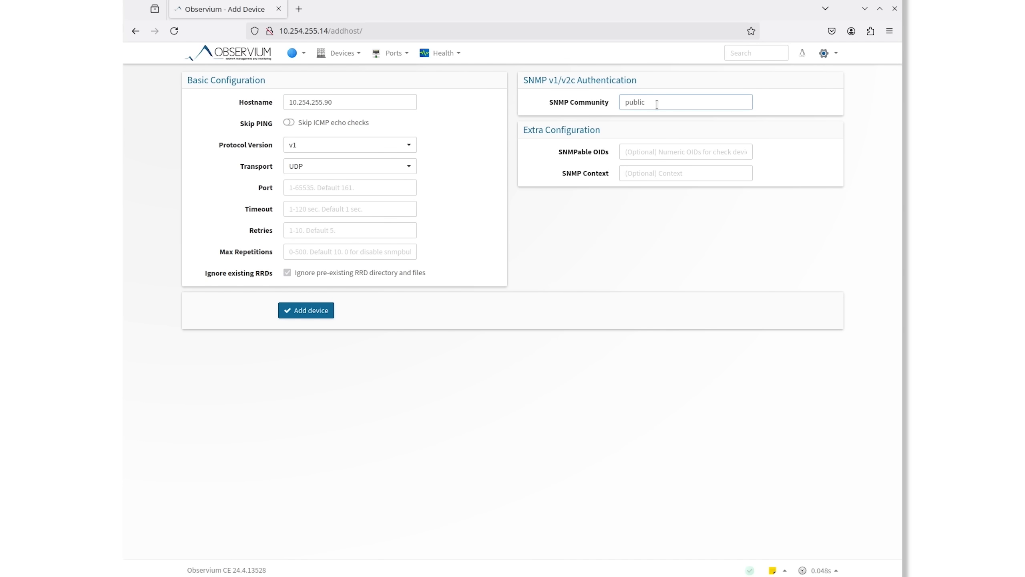
left_click(305, 310)
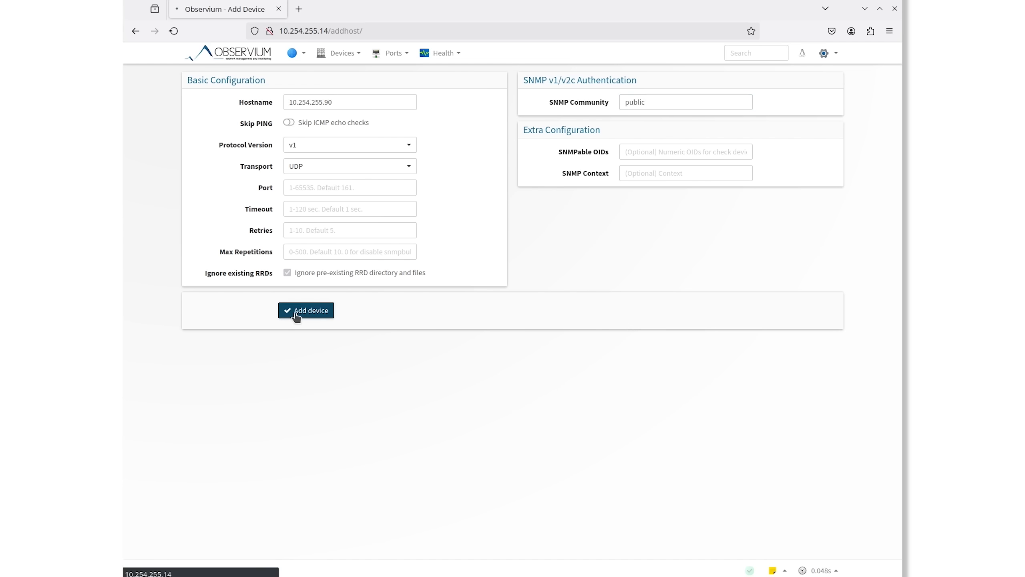
Add device 10.254.255.90 and view its Ctron Emme EnetPort ChannelA–ChannelD ports
left_click(305, 310)
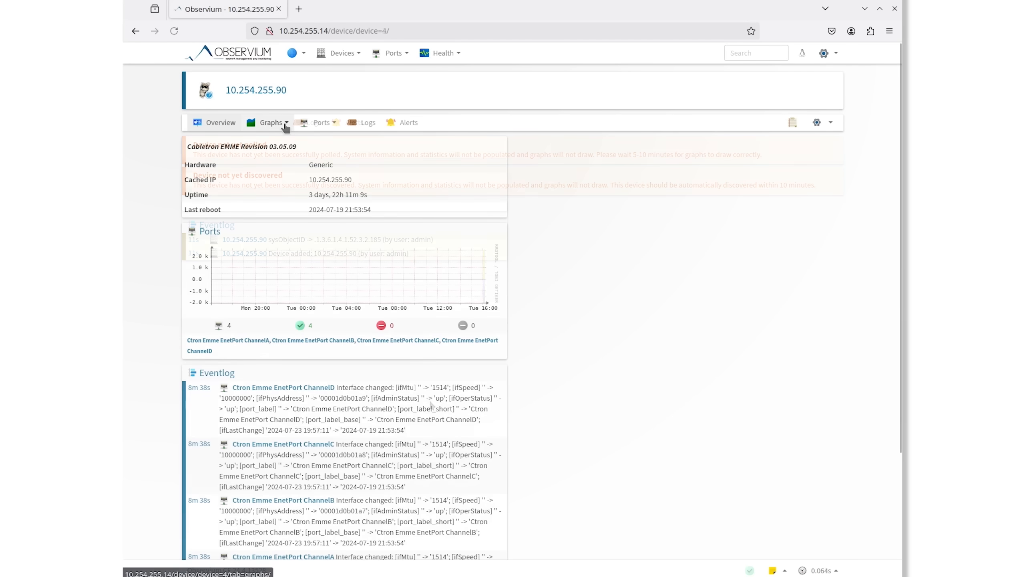
left_click(221, 122)
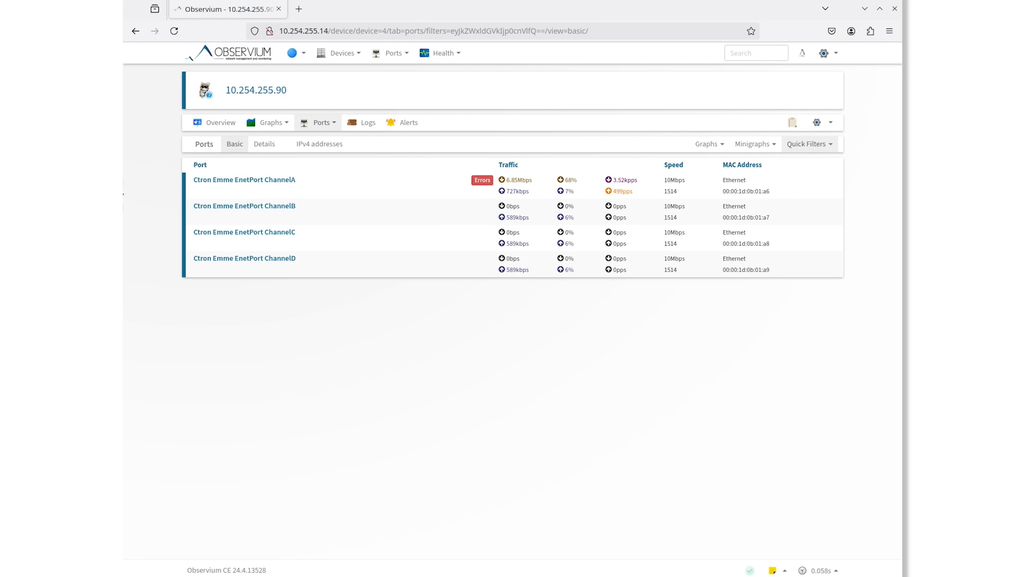
mouse_move(264, 143)
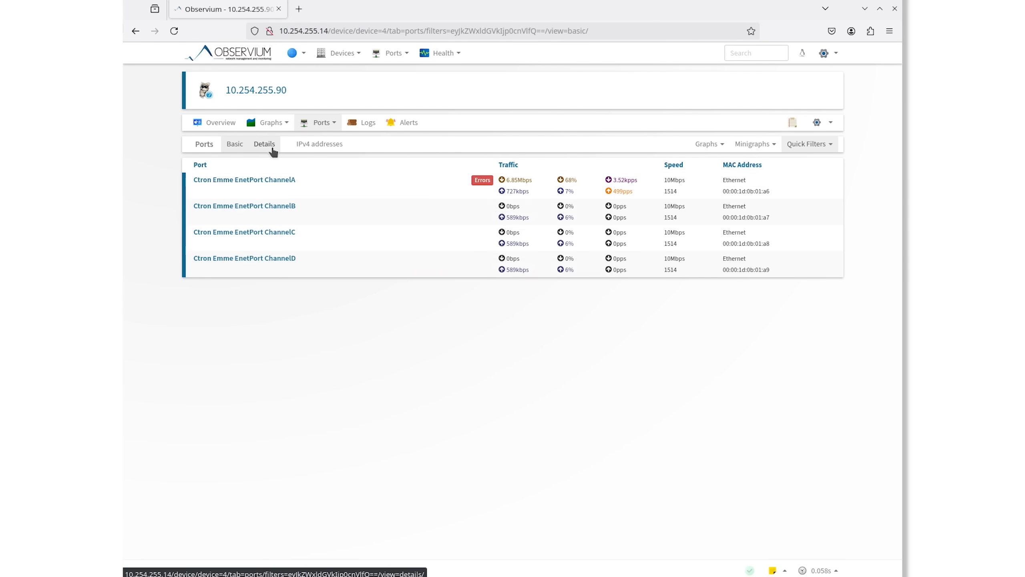
mouse_move(244, 180)
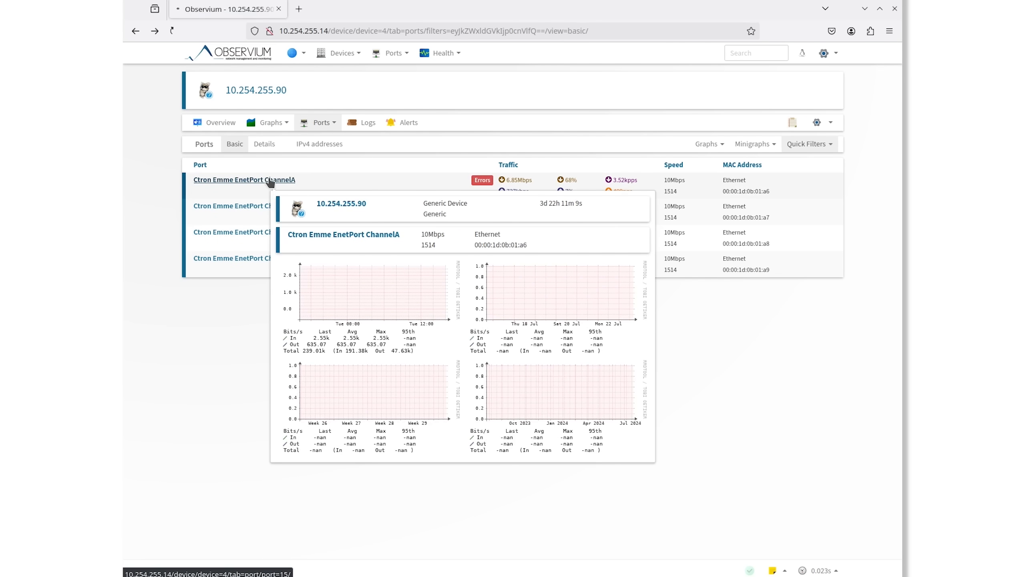
left_click(244, 179)
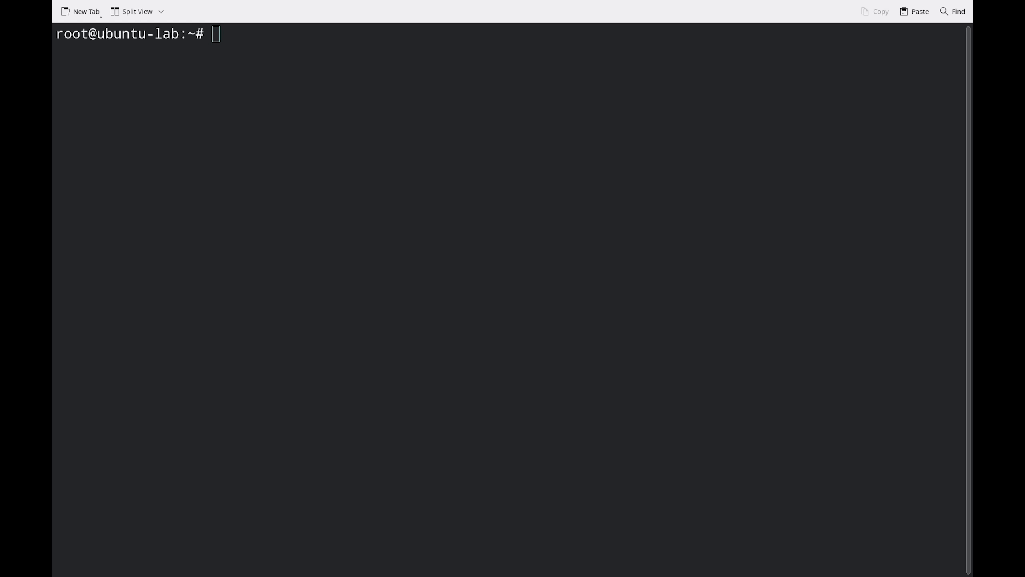
Let the iperf3 run to 10.254.255.1 finish and read its 8.09/8.07 Mbits/sec sender/receiver summary
type("iperf")
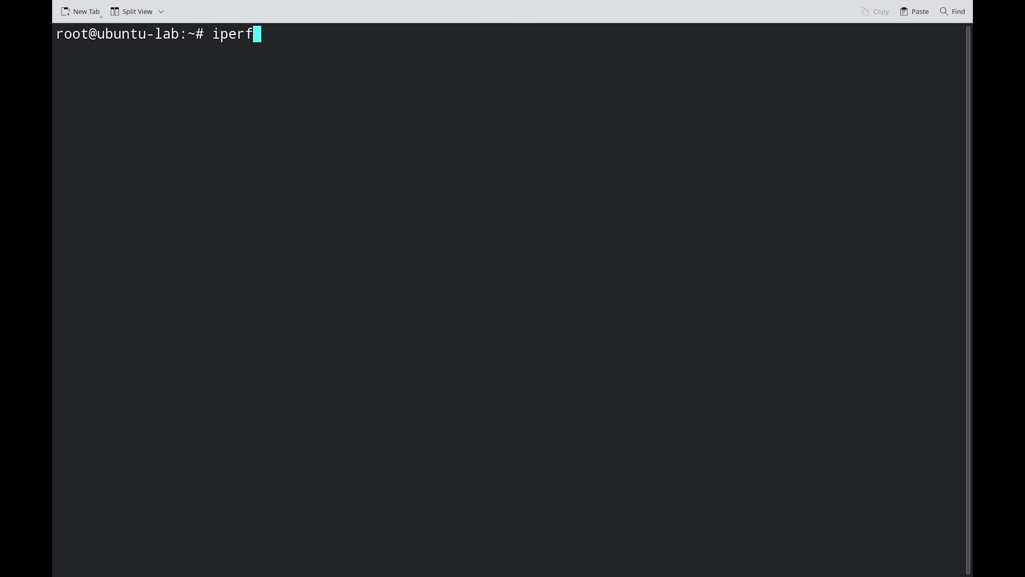
type("3 -c 10.254.2")
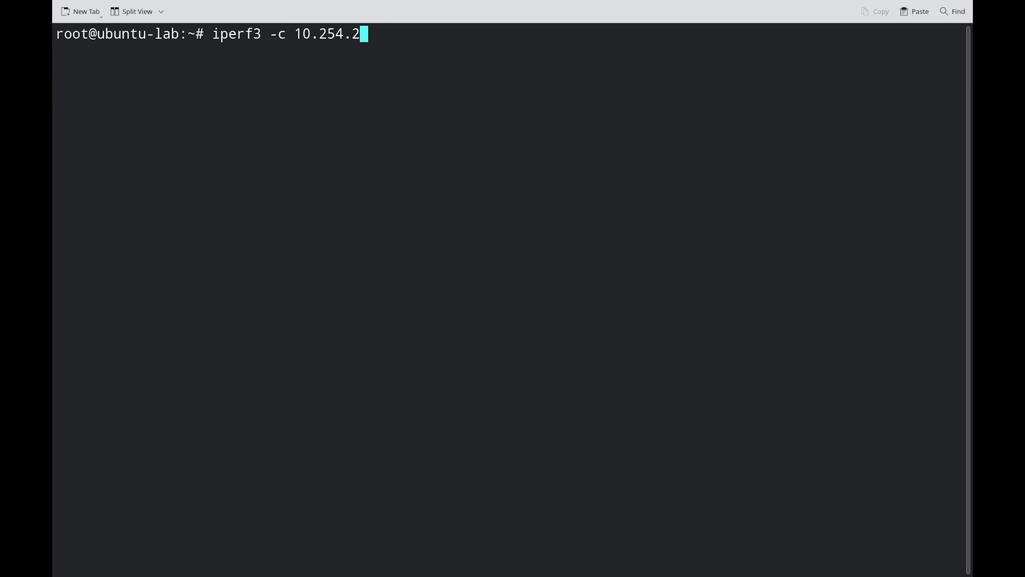
type("55.1 -t 600")
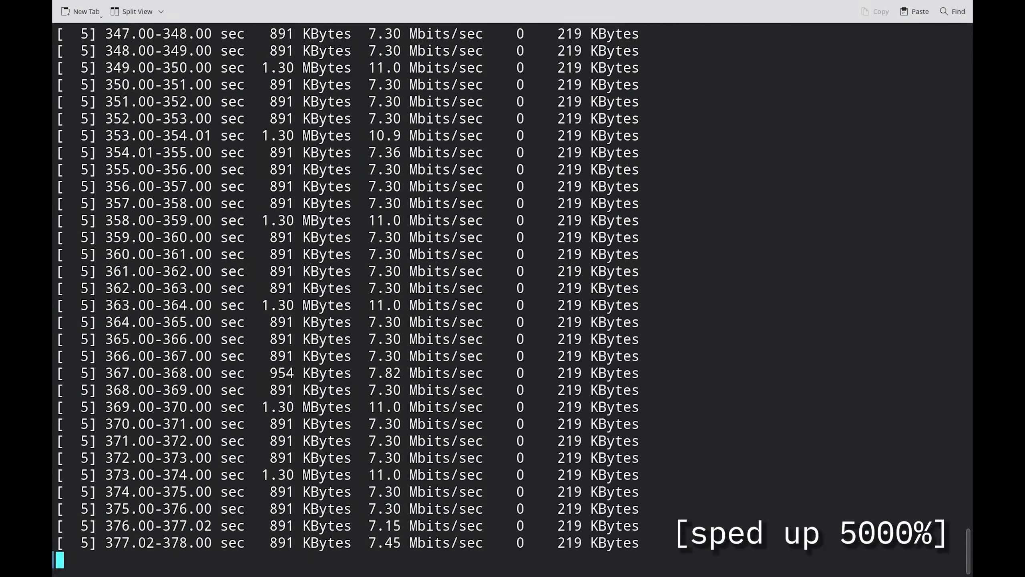
scroll("down", 3)
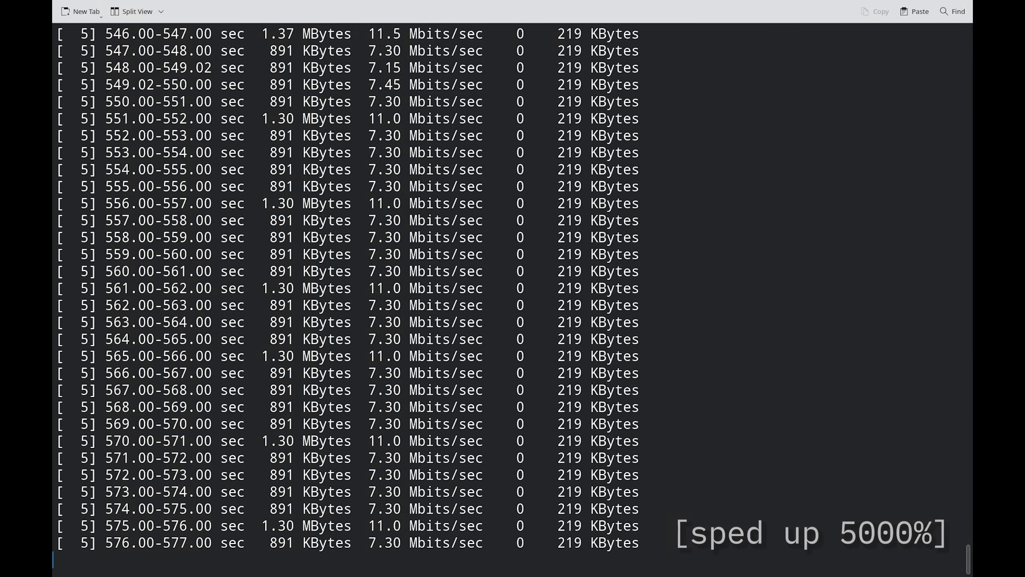
scroll("down", 3)
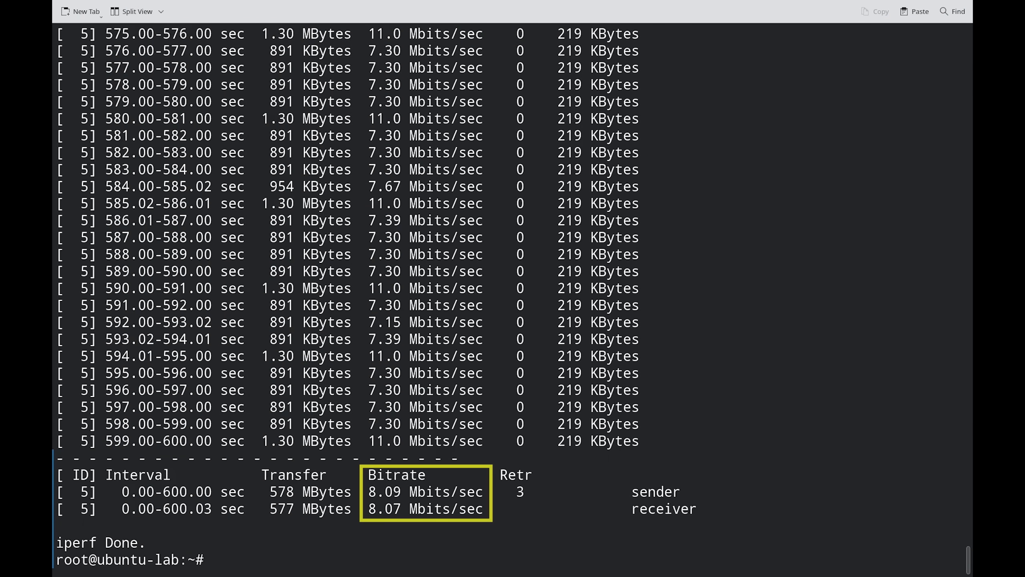
left_click(425, 492)
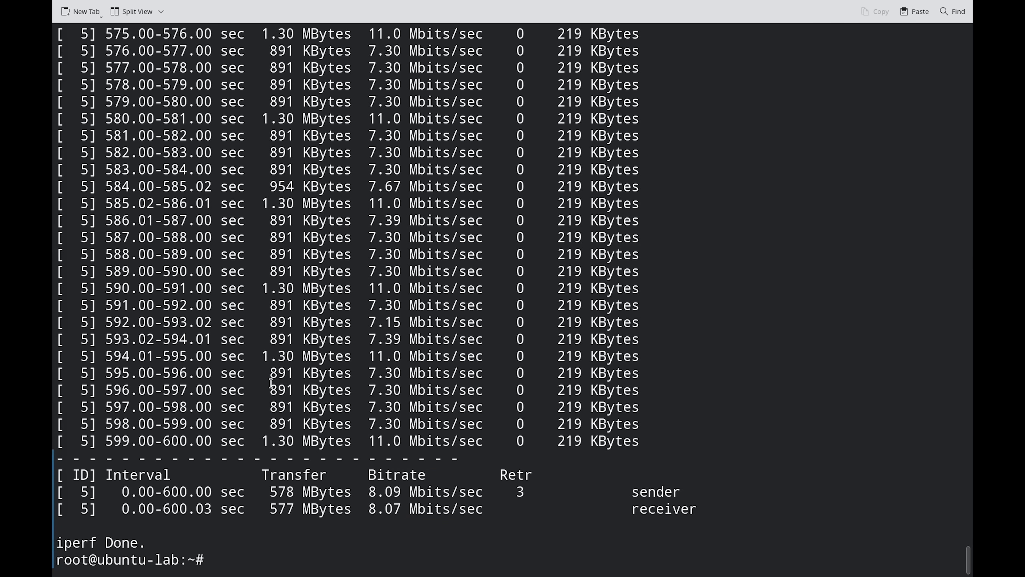
Run iperf3 -c 10.254.255.1 -t 600 --bidir to start a new bidirectional test
type("iperf3 -c 10.254.255.1 -t 600 --")
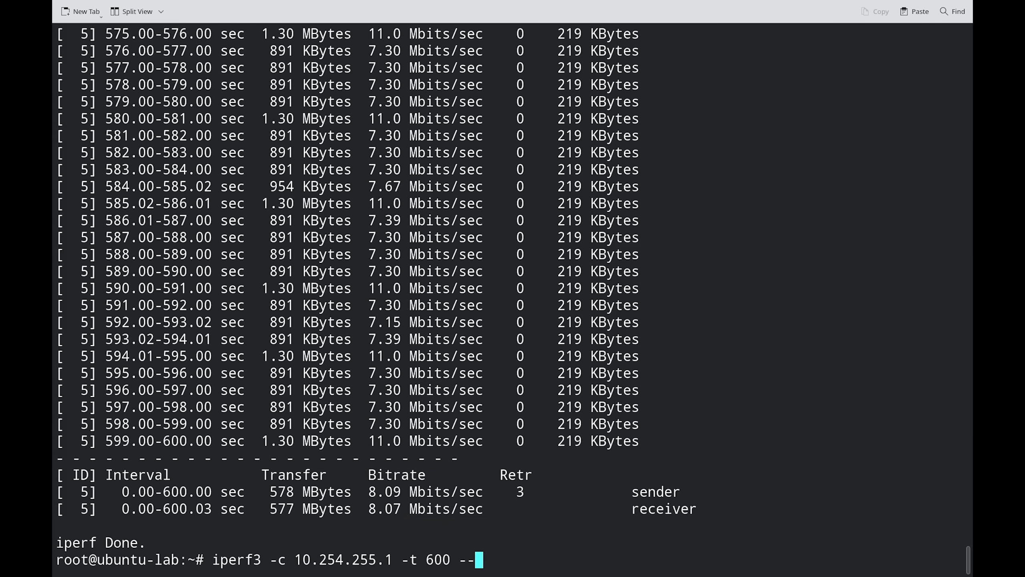
type("bidir")
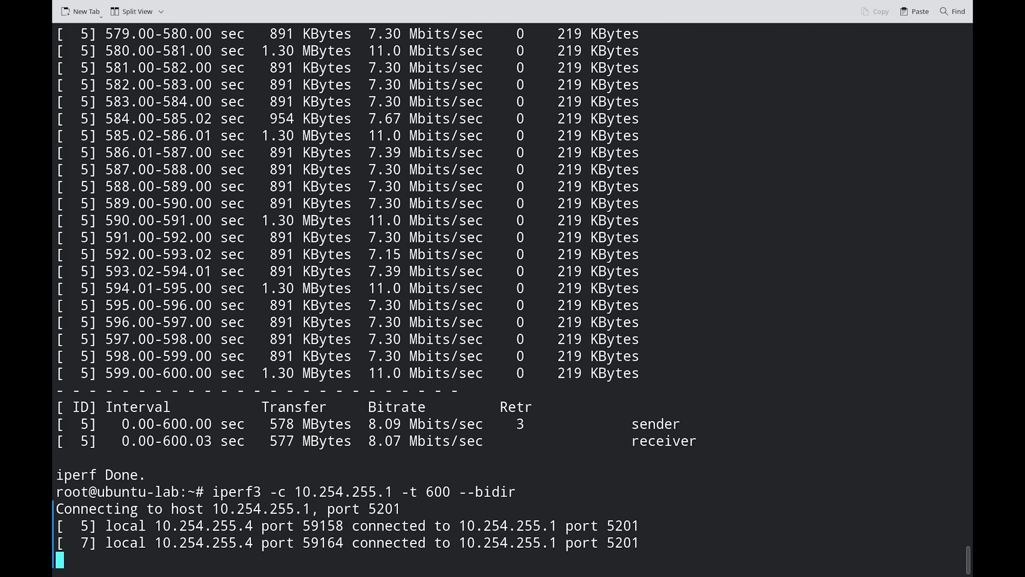
scroll("down", 3)
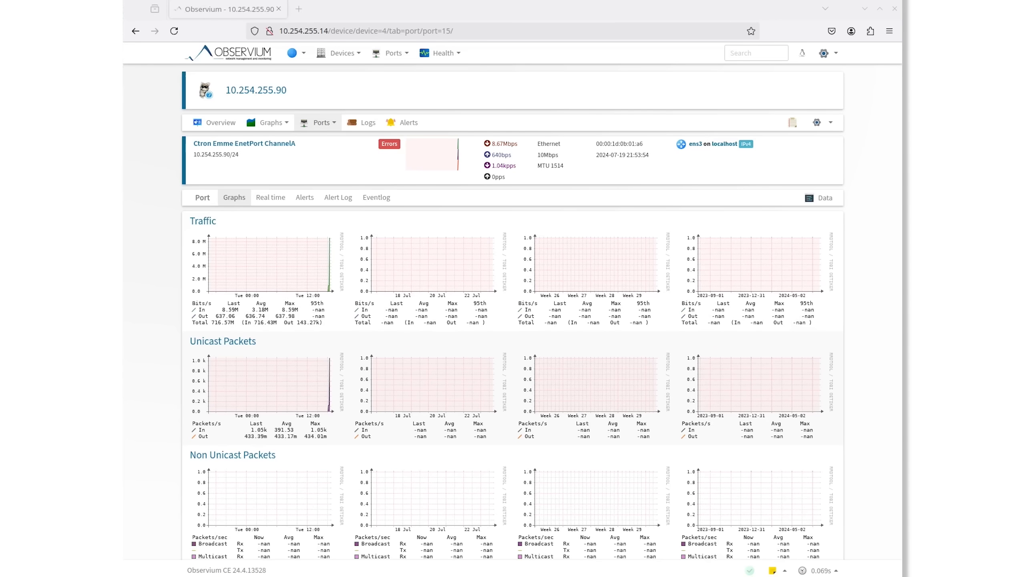
Reload the ChannelA port page and switch to its real-time graph polling every 5 seconds
left_click(174, 30)
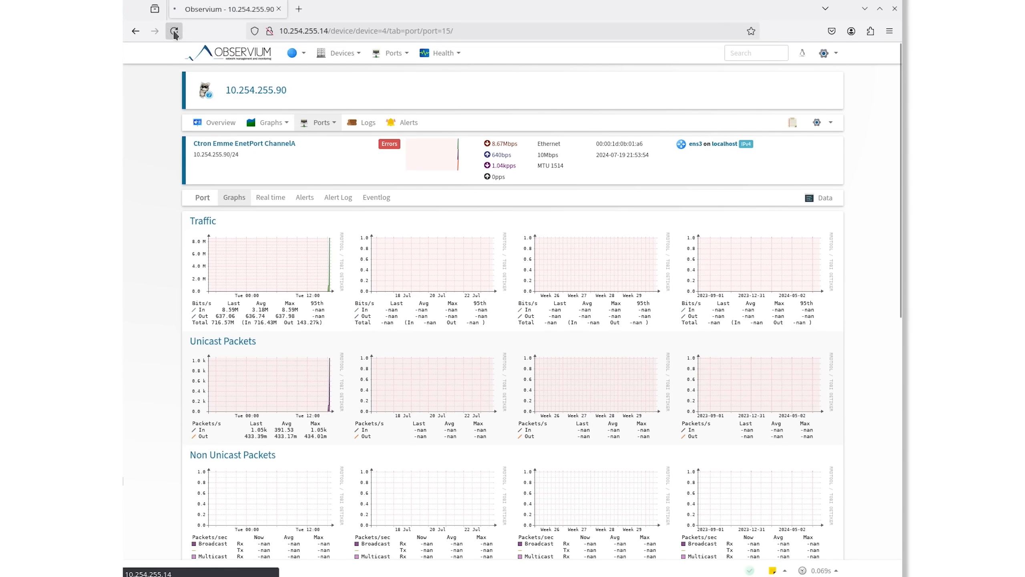
left_click(174, 30)
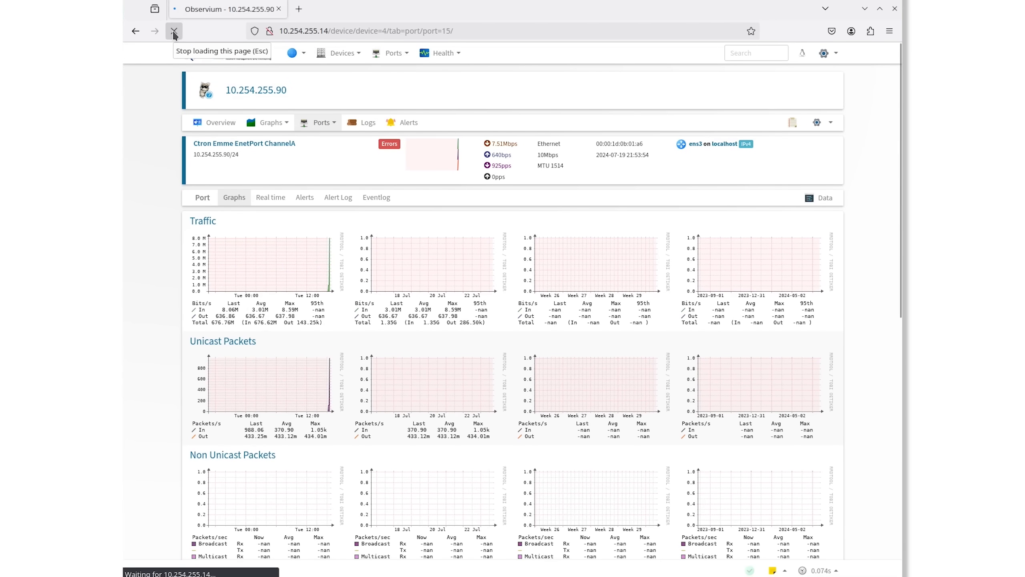
left_click(270, 197)
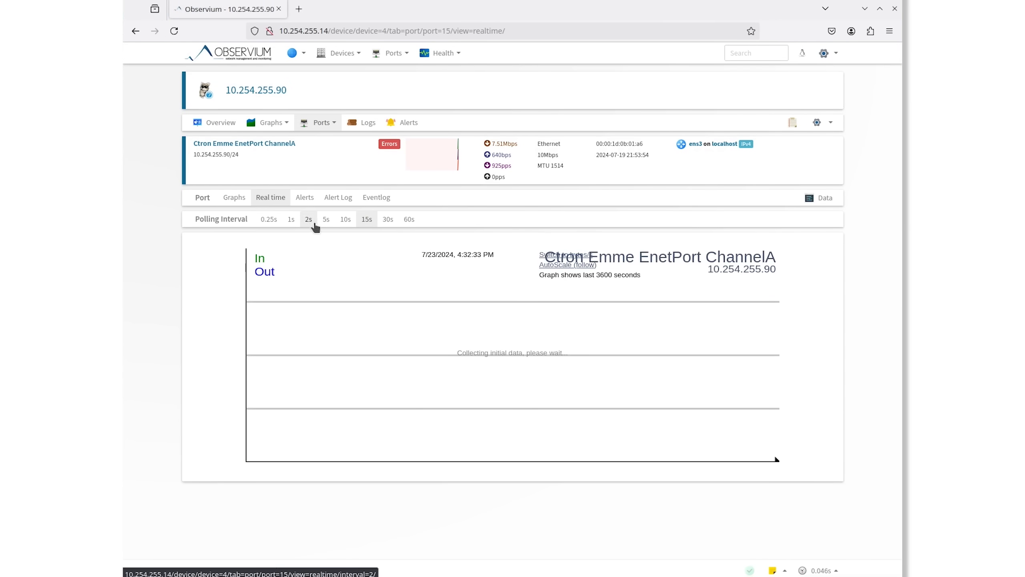
left_click(326, 218)
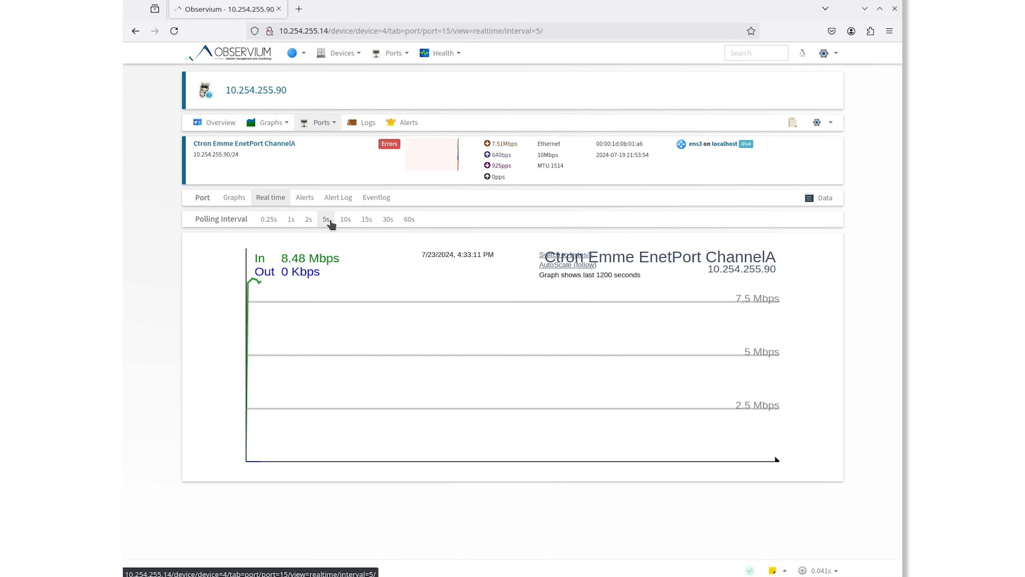
Return to the port's Graphs view and open the Unicast Packets graph in detail
left_click(233, 197)
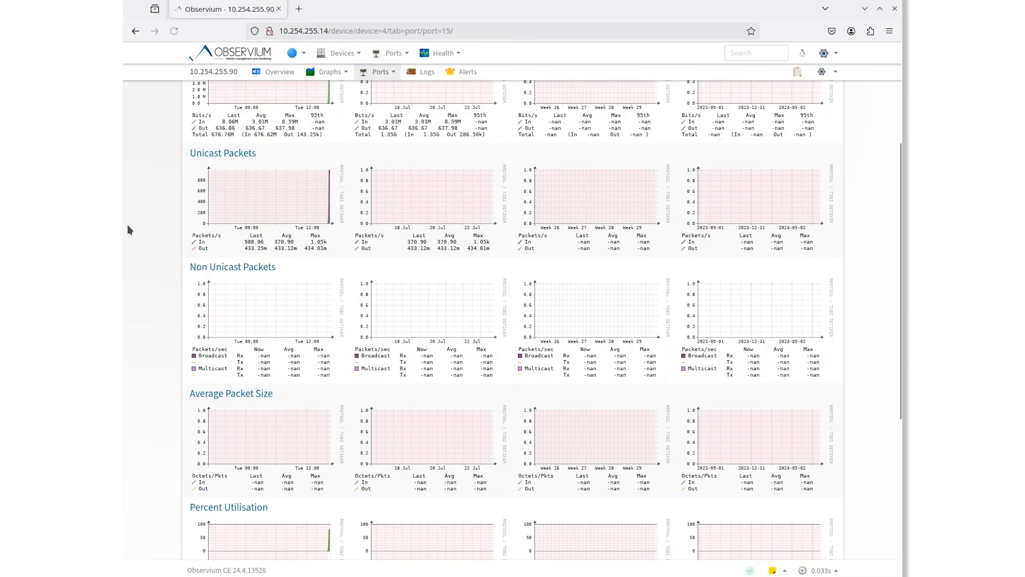
scroll("down", 3)
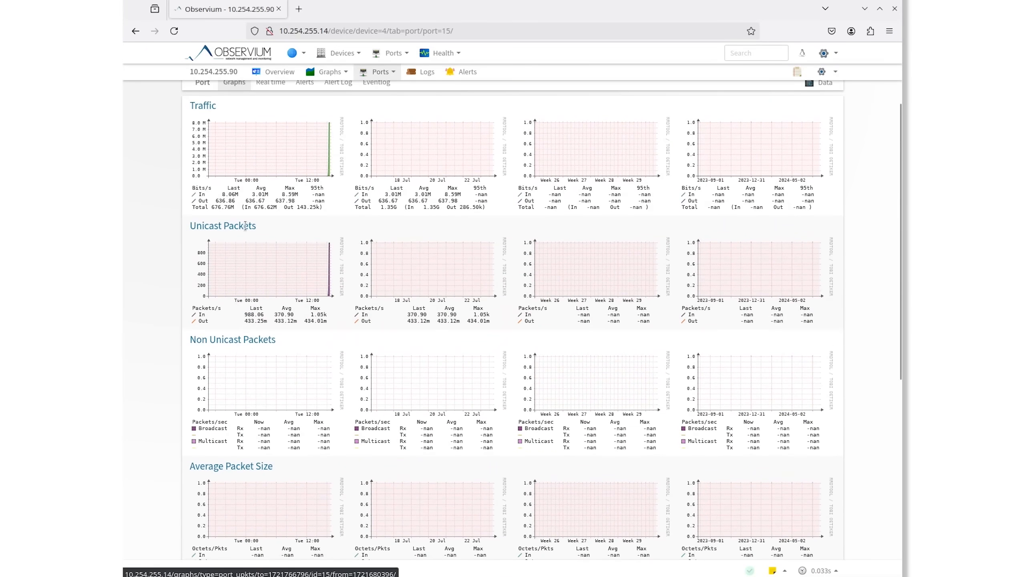
left_click(269, 272)
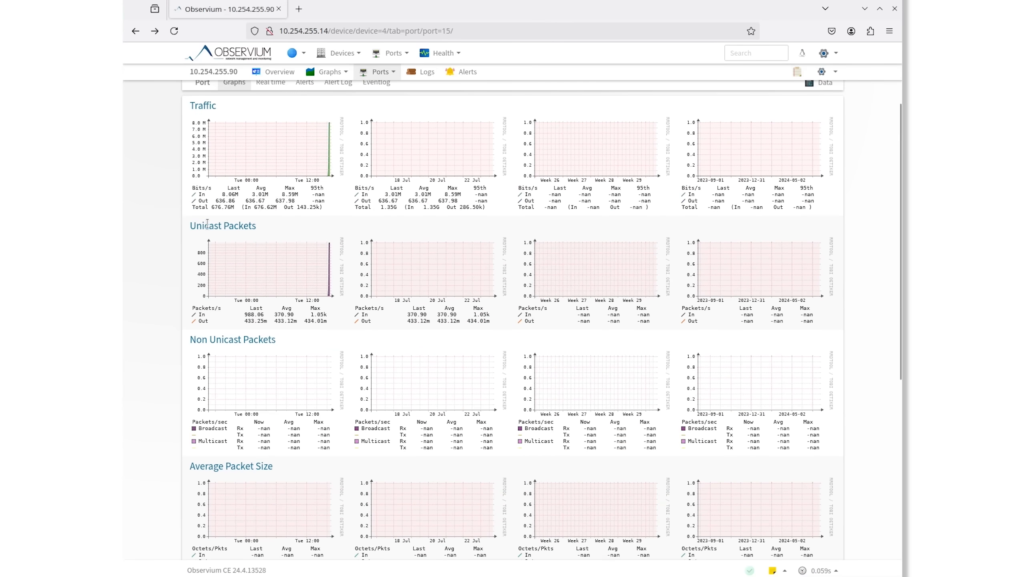
left_click(270, 81)
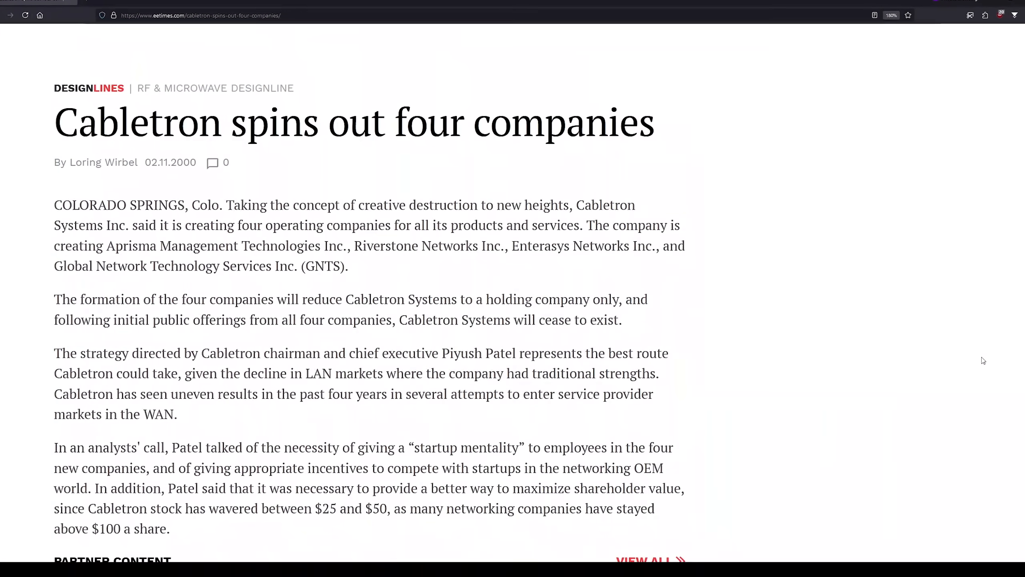
Highlight Riverstone Networks among the four Cabletron spin-offs in the EE Times article
double_click(582, 245)
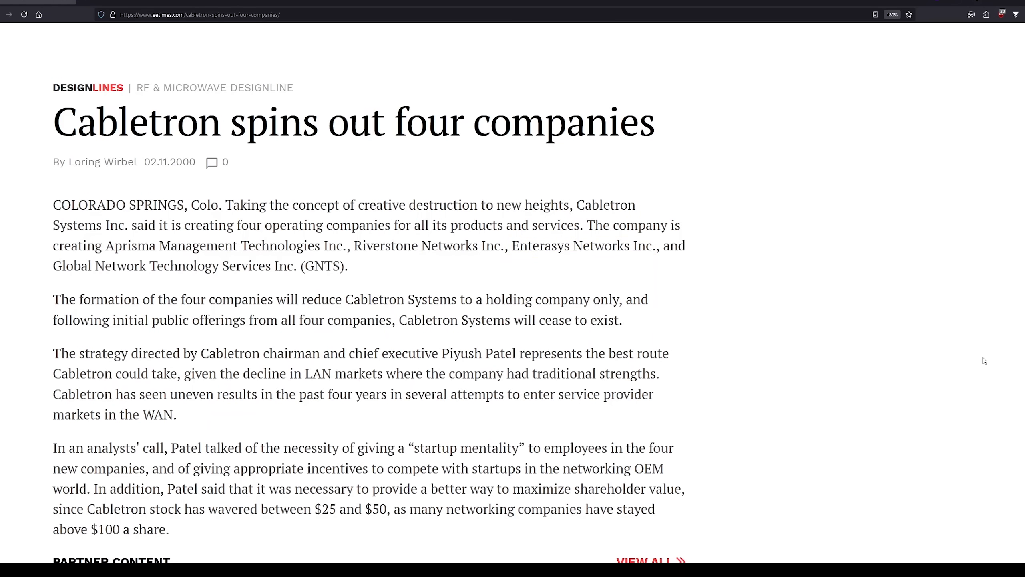
double_click(429, 245)
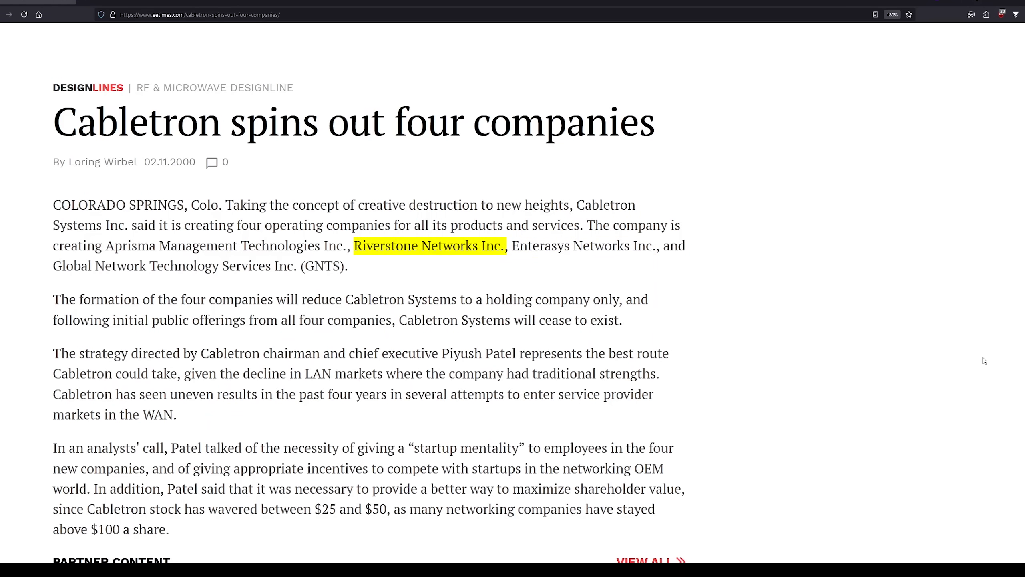